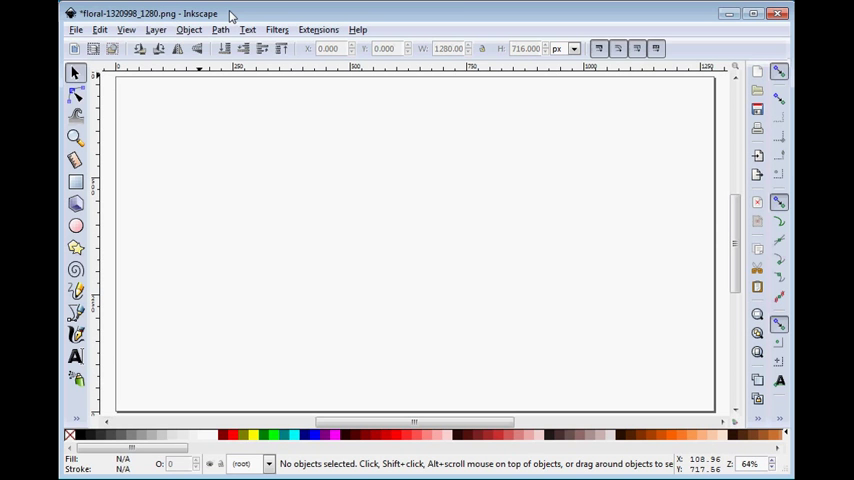
pyautogui.moveTo(268, 148)
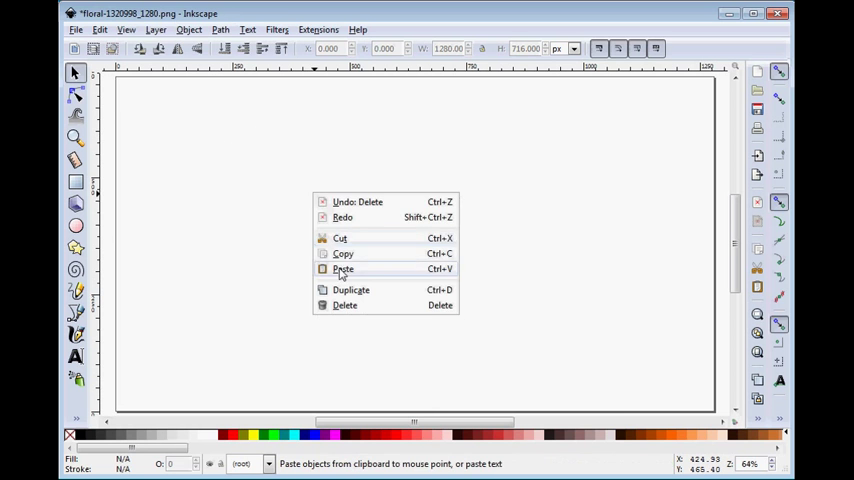
# Paste the black floral image from the clipboard onto the empty canvas.
pyautogui.click(344, 268)
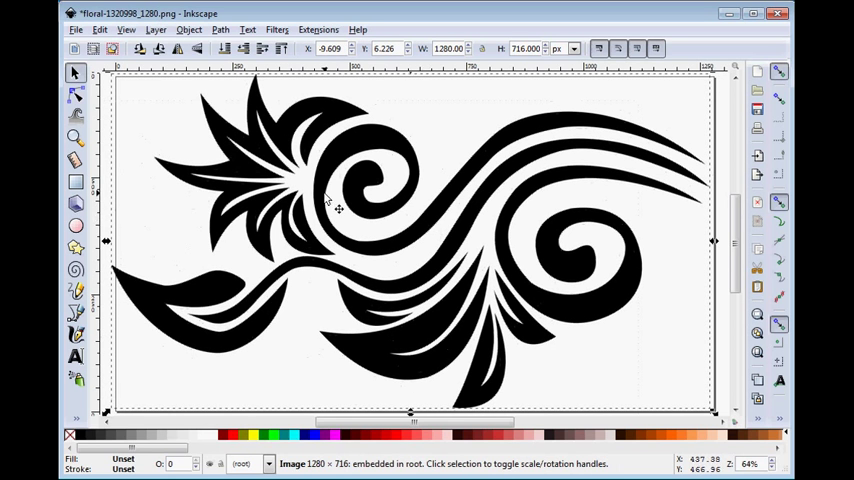
# Trace the bitmap with Brightness cutoff and Live Preview into a 315-node vector path.
pyautogui.click(208, 28)
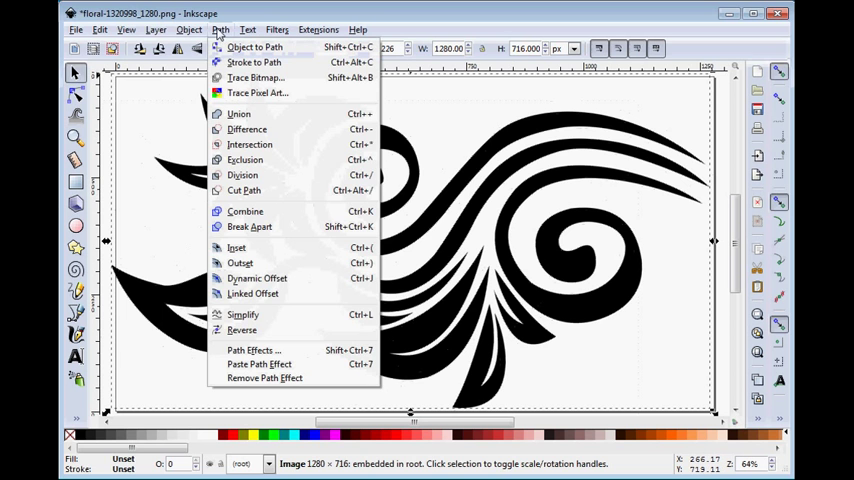
pyautogui.click(276, 78)
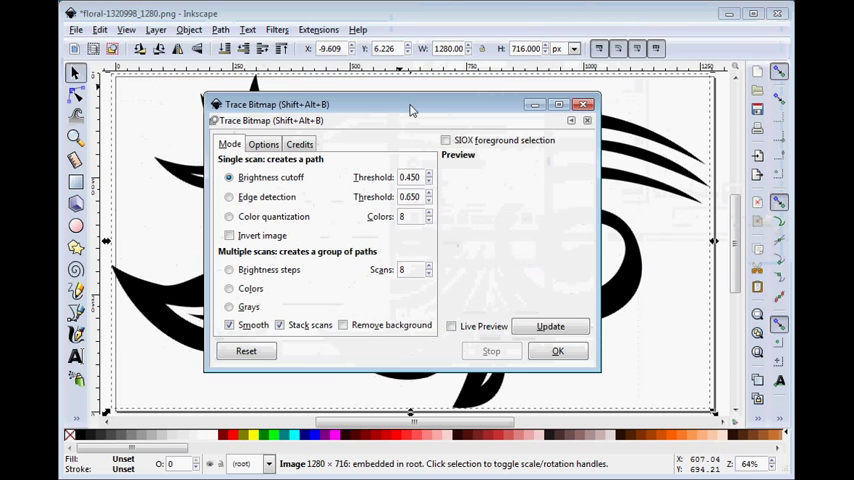
pyautogui.click(452, 326)
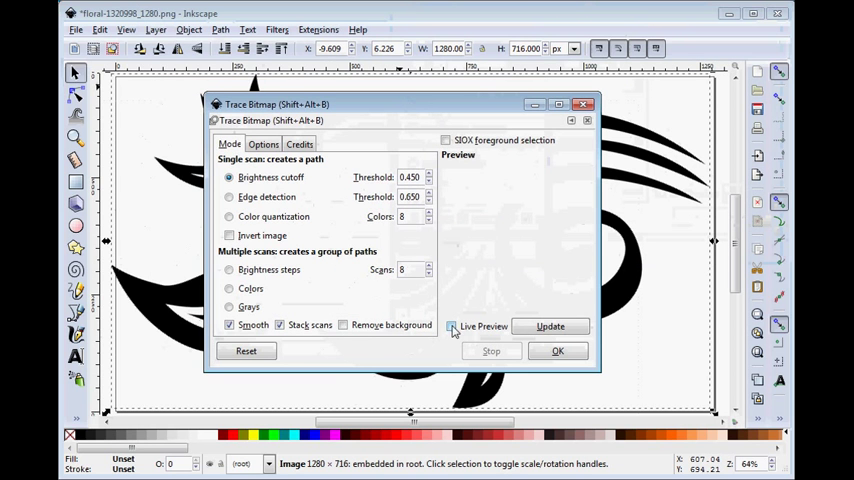
pyautogui.click(452, 326)
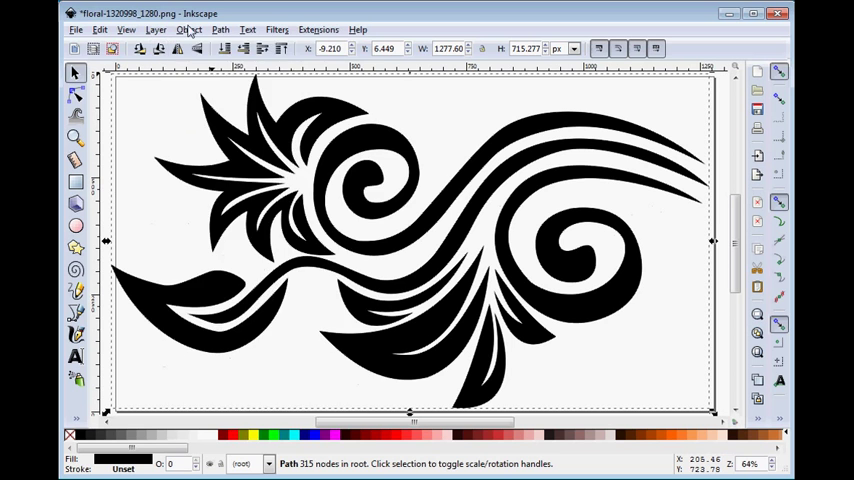
# Break the traced floral path apart into many separate shapes.
pyautogui.click(216, 28)
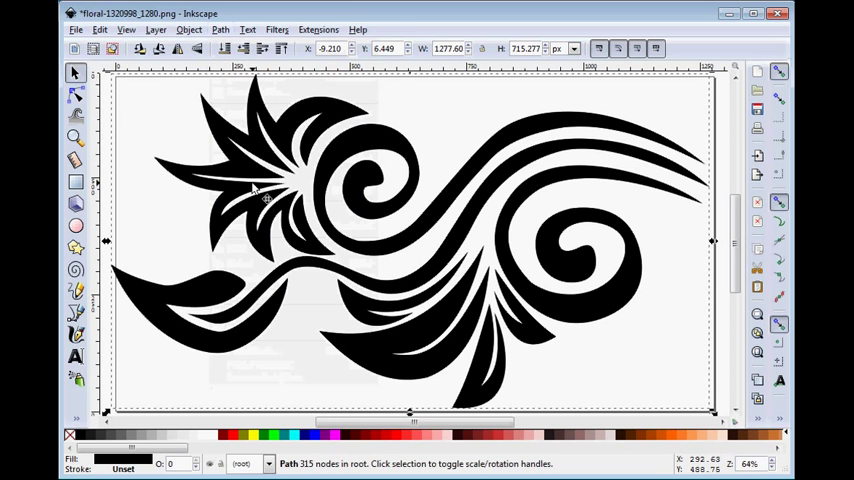
pyautogui.moveTo(212, 292)
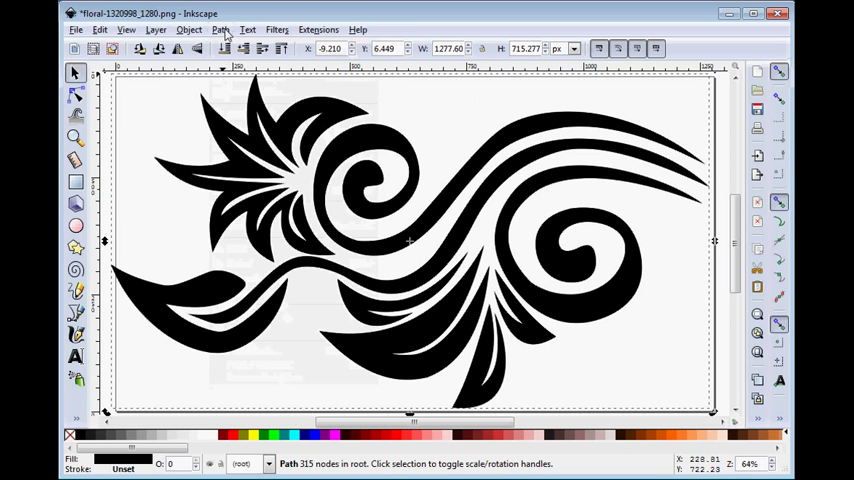
pyautogui.click(224, 28)
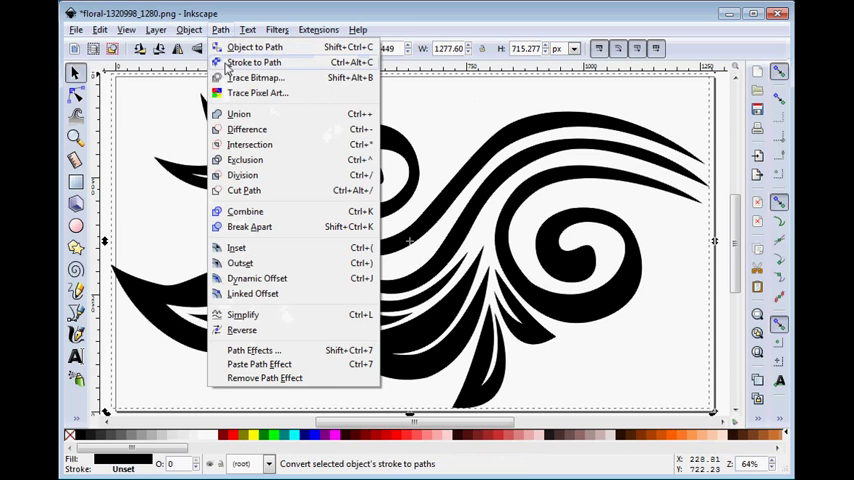
pyautogui.moveTo(250, 228)
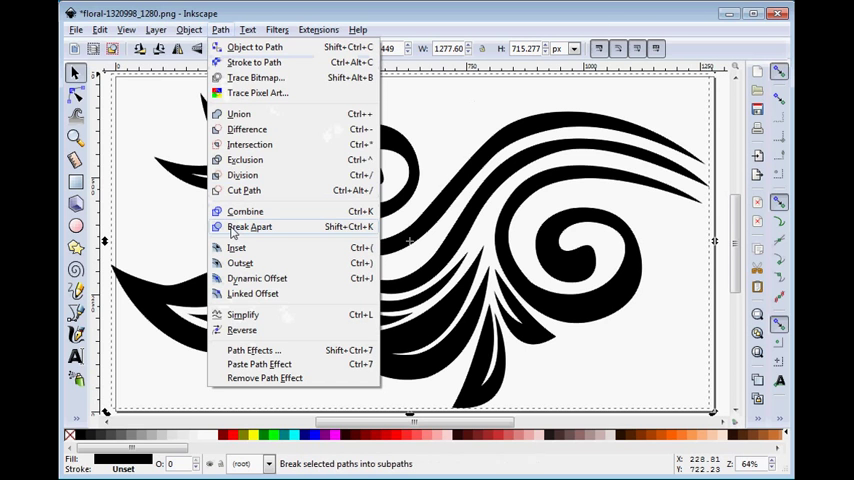
pyautogui.click(248, 226)
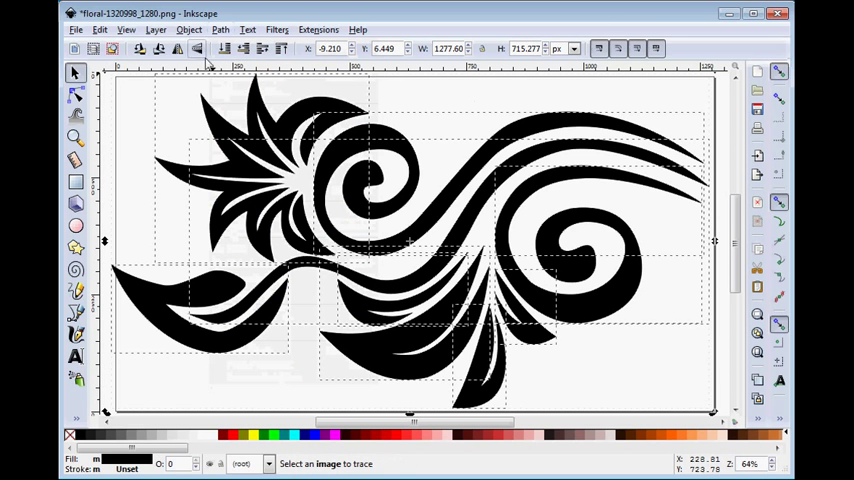
pyautogui.moveTo(168, 80)
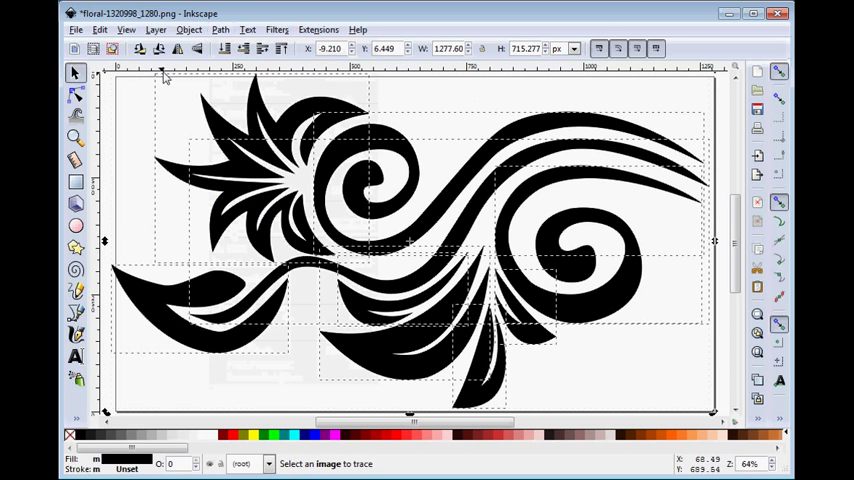
pyautogui.moveTo(422, 268)
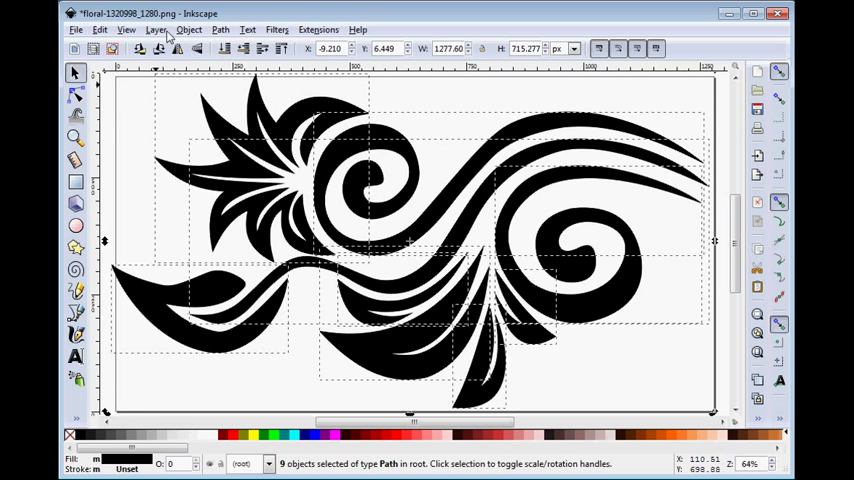
# Save the design as Inkscape SVG in the EmbroideryWare_2_0_0_0 folder.
pyautogui.click(78, 28)
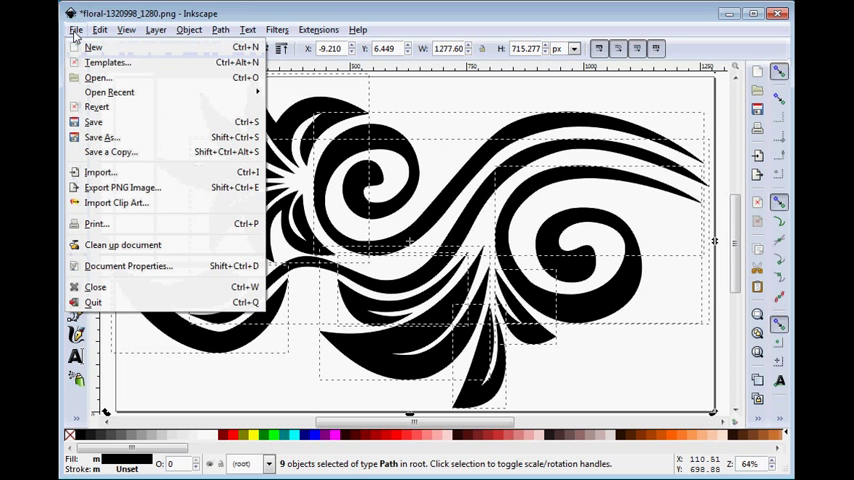
pyautogui.click(100, 136)
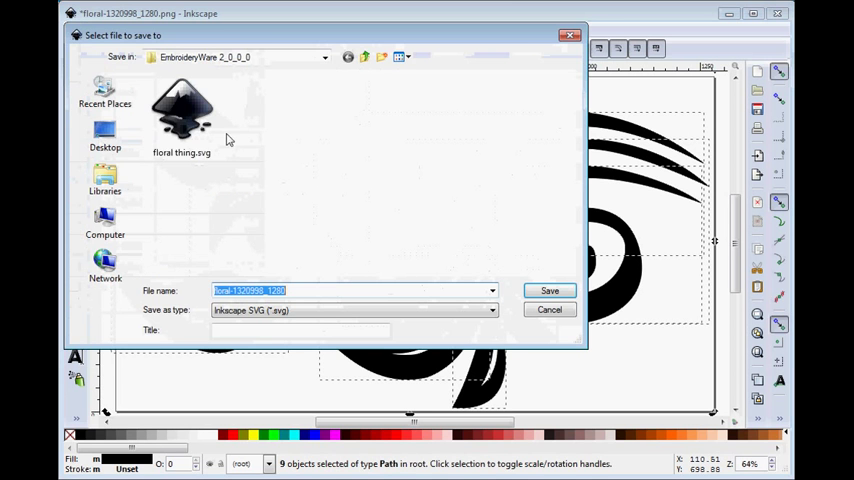
pyautogui.click(548, 290)
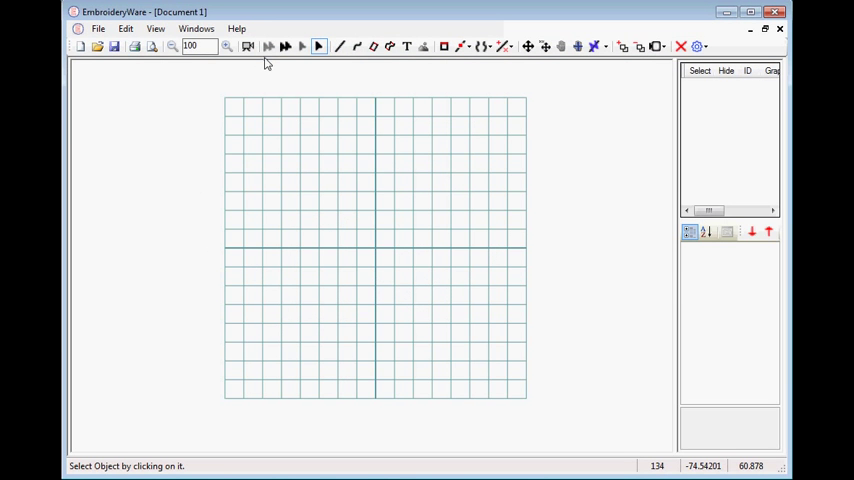
pyautogui.moveTo(378, 148)
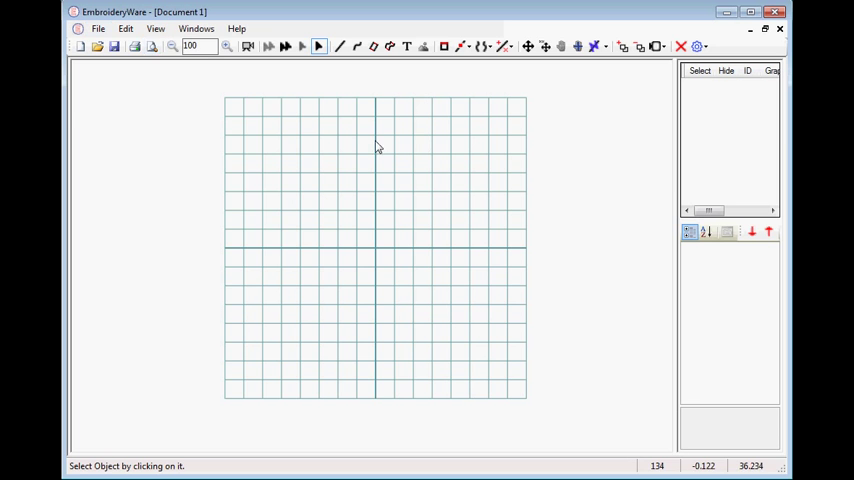
pyautogui.moveTo(132, 108)
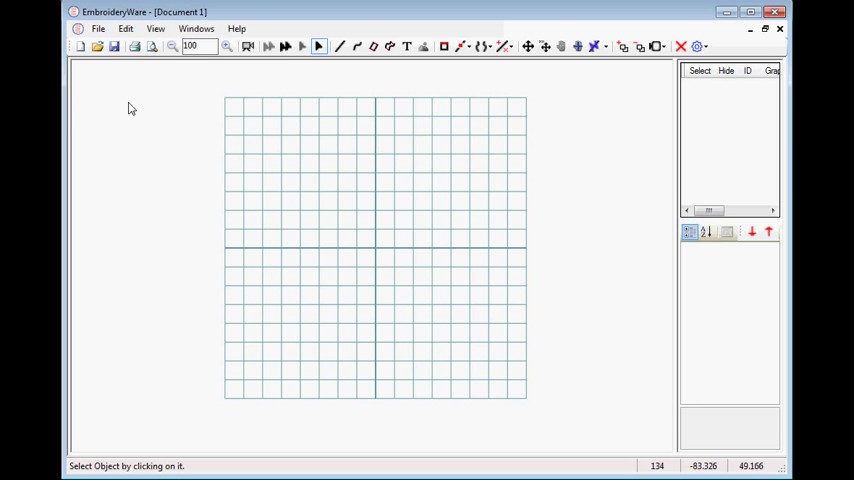
# Import floral thing.svg so its swirls become stitch outlines on the grid.
pyautogui.click(96, 30)
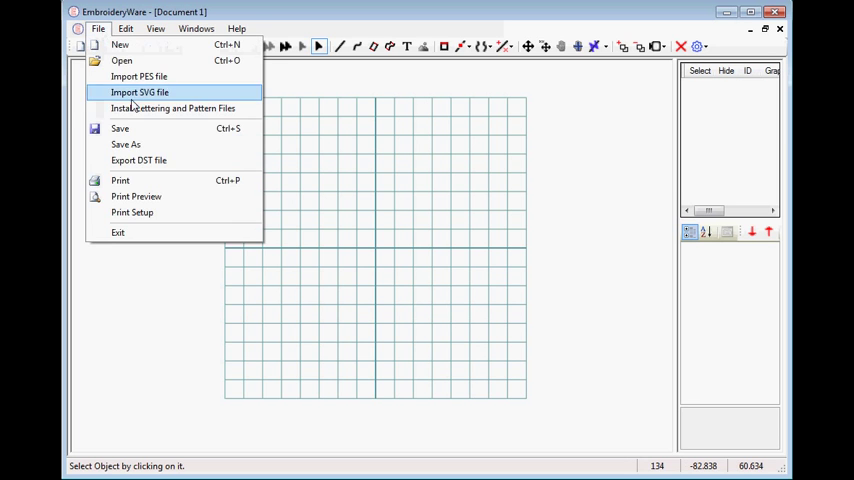
pyautogui.click(152, 92)
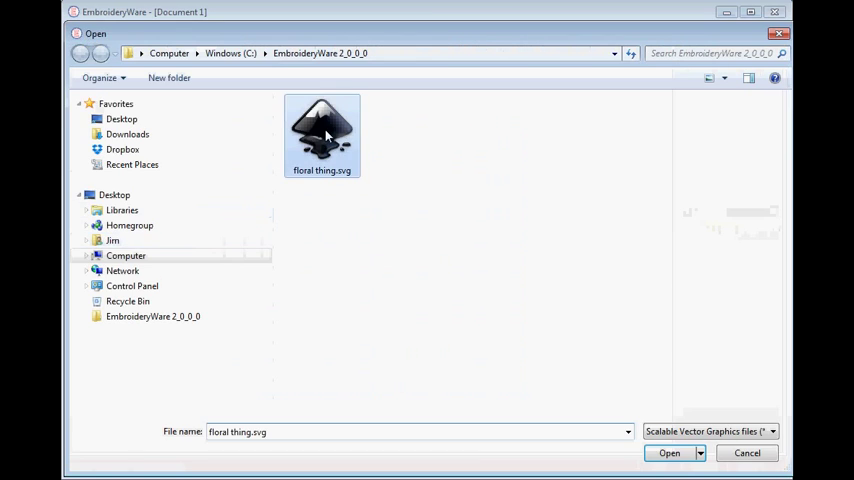
pyautogui.click(676, 454)
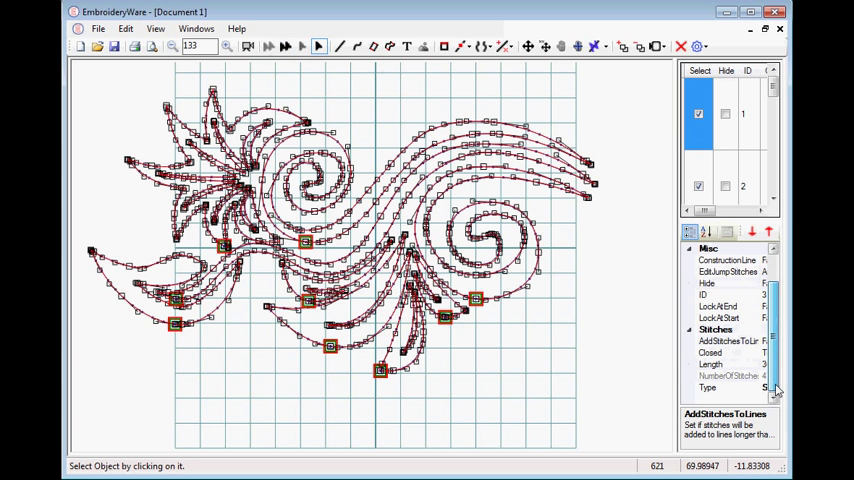
# Set the stitch Type to Fill and apply a .filpat pattern from the FillPatterns folder.
pyautogui.click(716, 384)
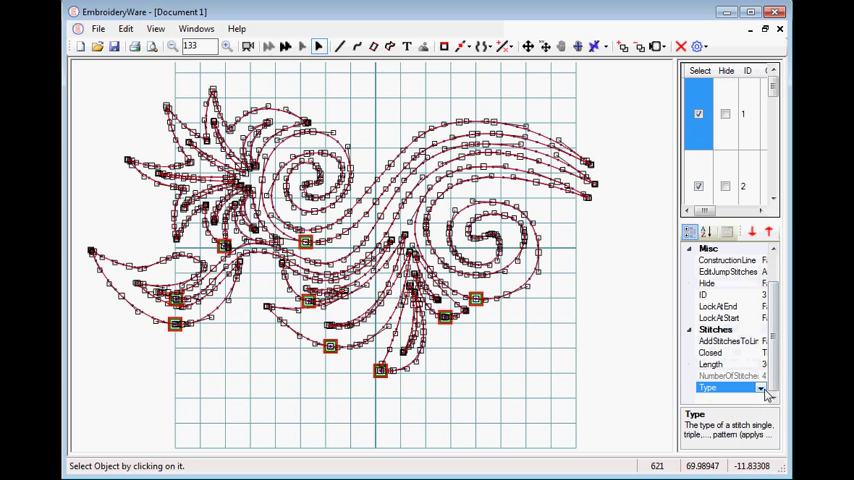
pyautogui.click(760, 388)
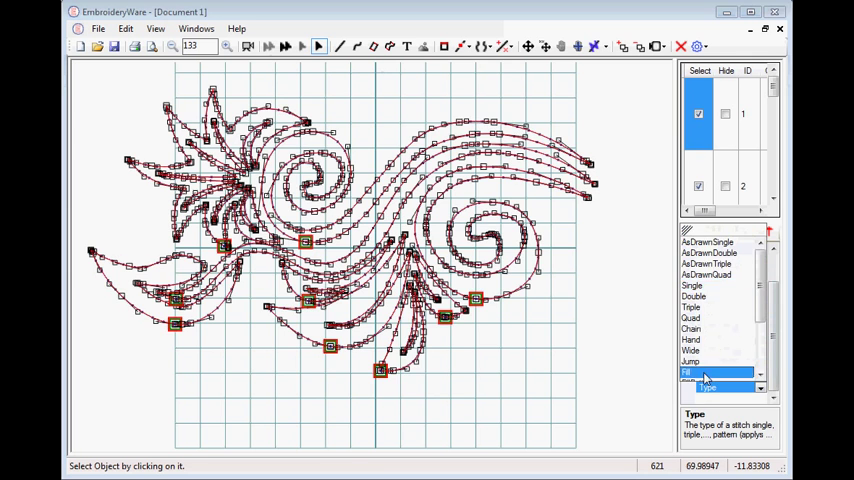
pyautogui.click(708, 372)
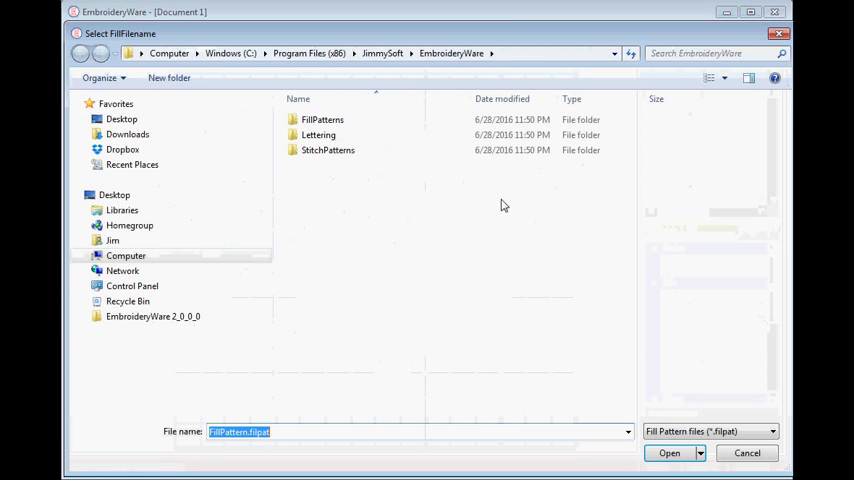
pyautogui.doubleClick(320, 120)
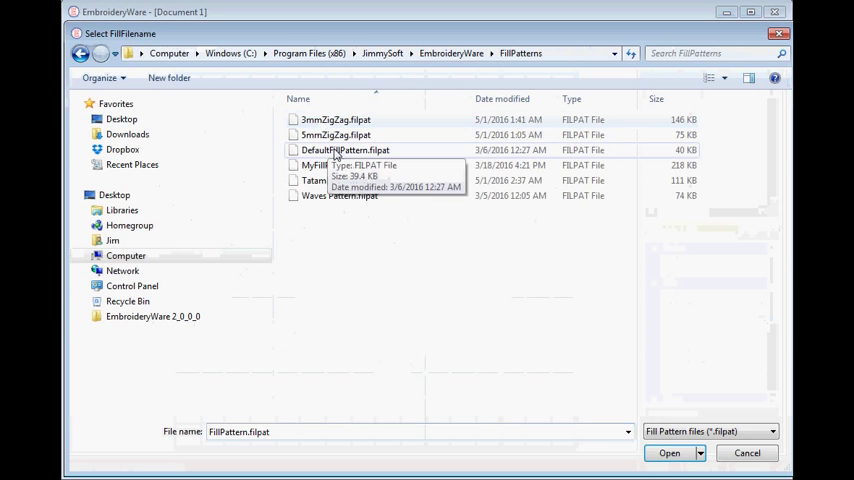
pyautogui.click(680, 452)
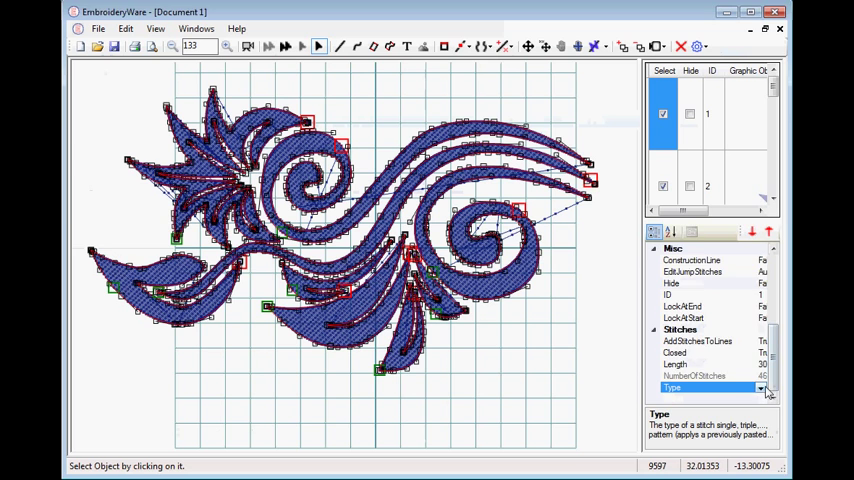
pyautogui.click(762, 388)
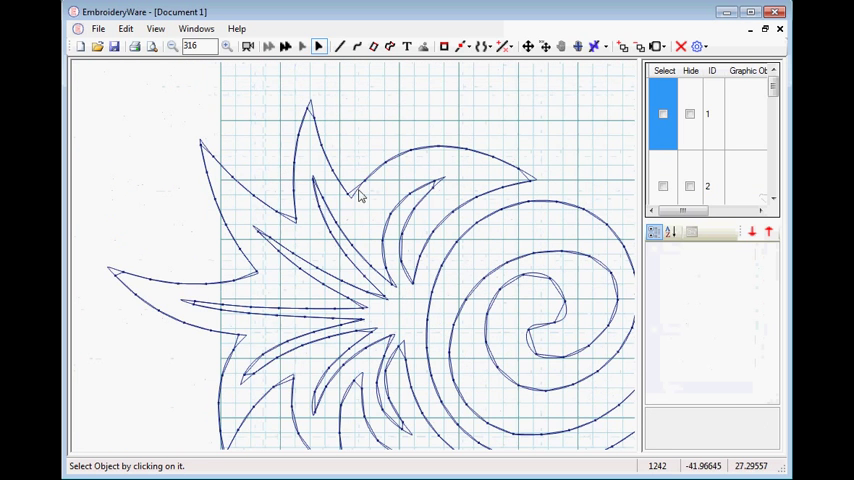
# Select the spiky leaf outline to show its nodes and stitch settings.
pyautogui.click(362, 196)
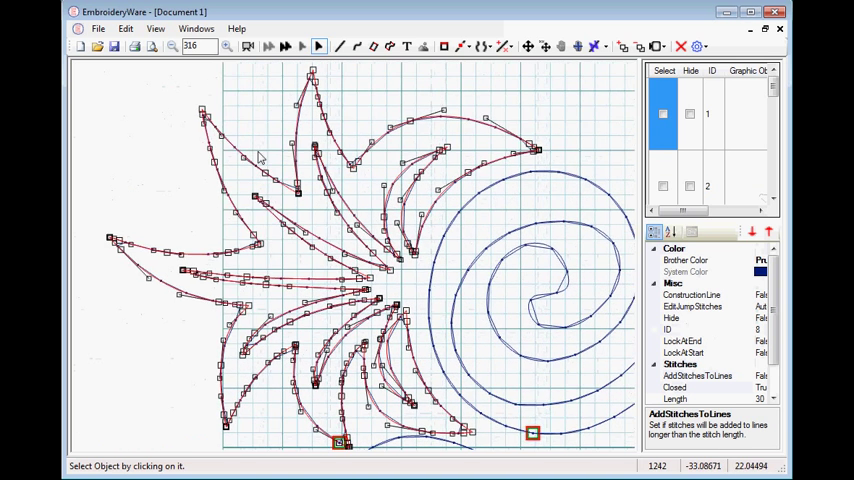
pyautogui.moveTo(188, 64)
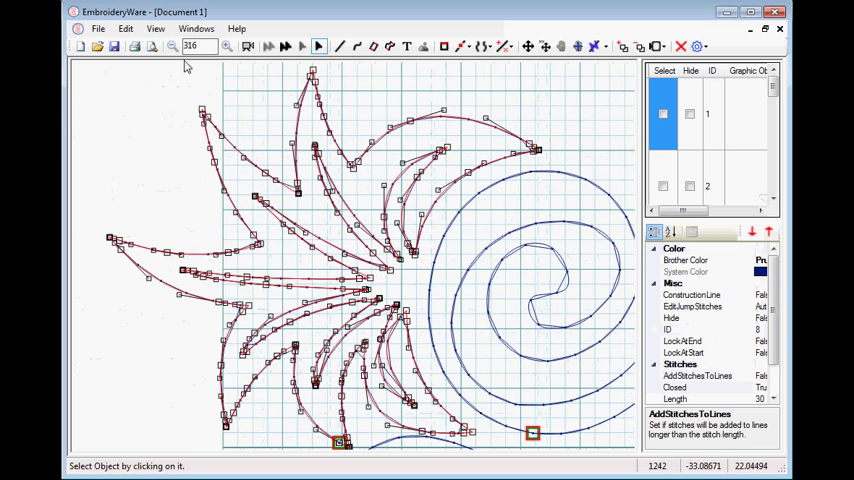
pyautogui.moveTo(200, 110)
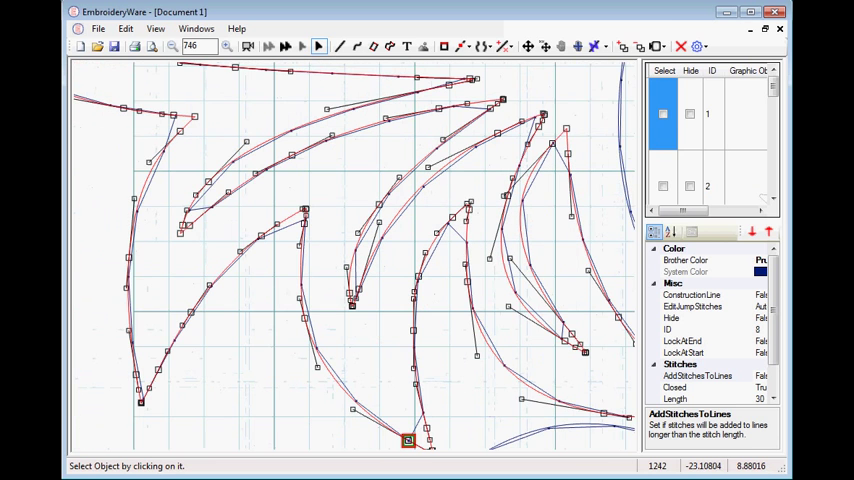
pyautogui.click(598, 48)
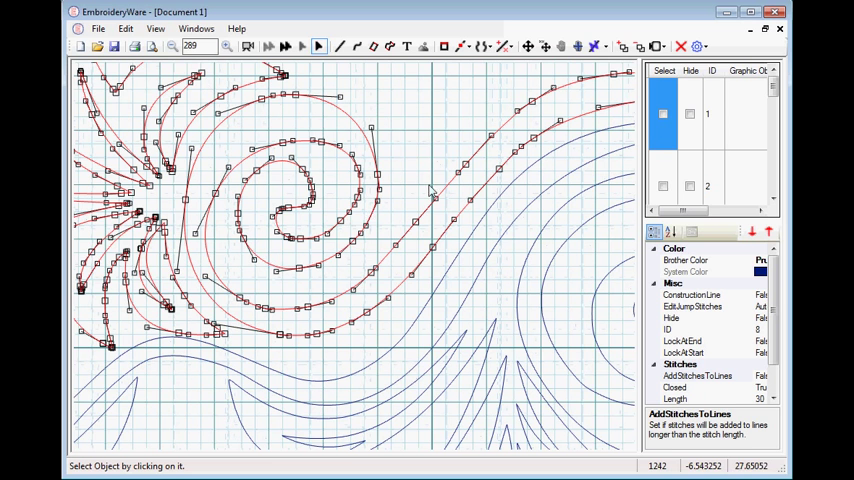
pyautogui.moveTo(430, 122)
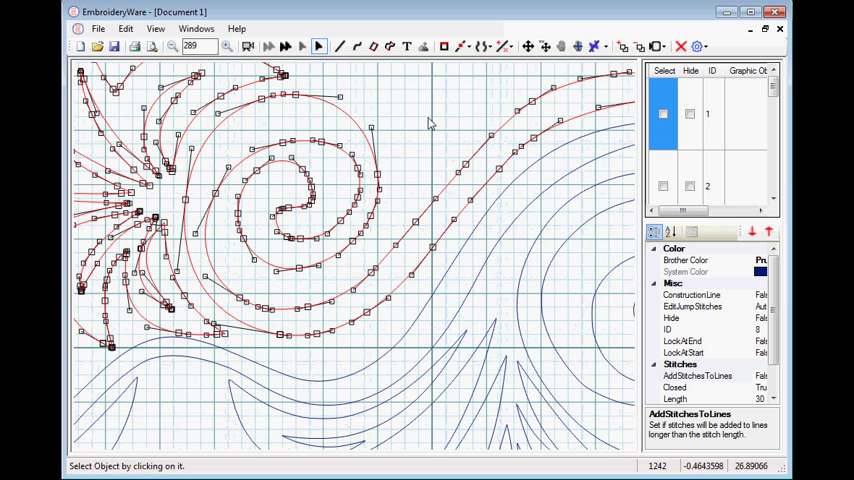
pyautogui.moveTo(386, 150)
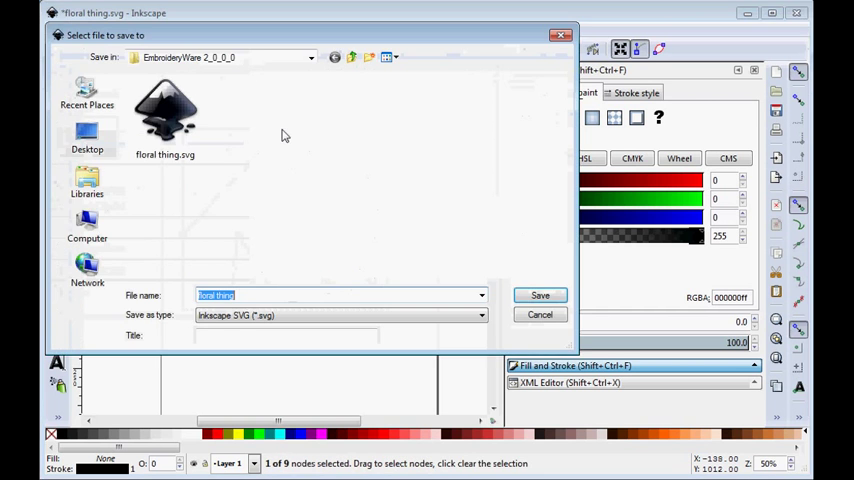
# Save the curve drawing as floral thing.svg, replacing the existing file.
pyautogui.click(540, 294)
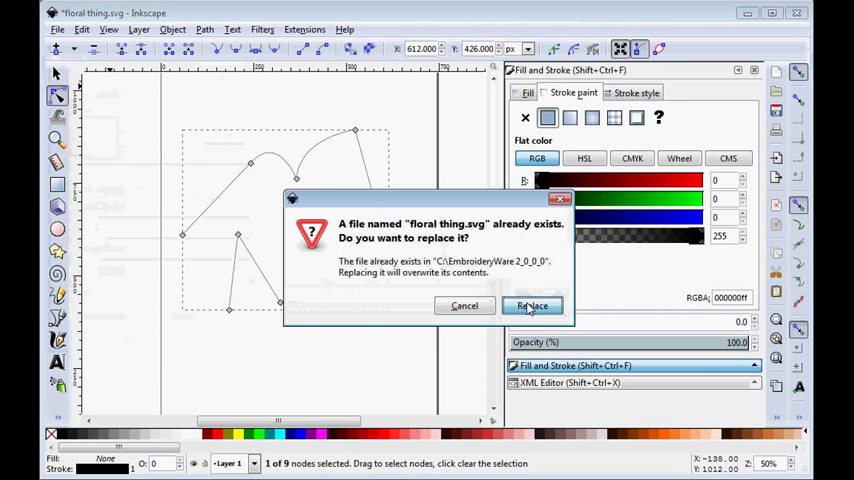
pyautogui.click(532, 304)
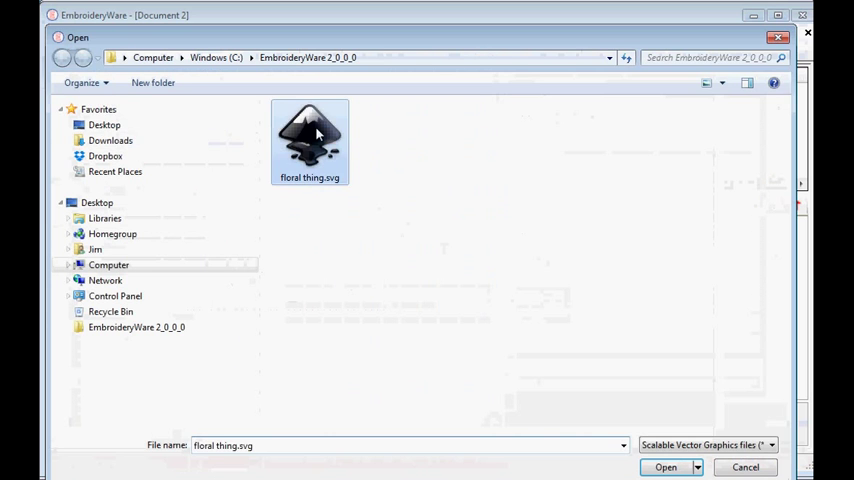
# Open floral thing.svg as a new EmbroideryWare document and return to Inkscape.
pyautogui.click(676, 468)
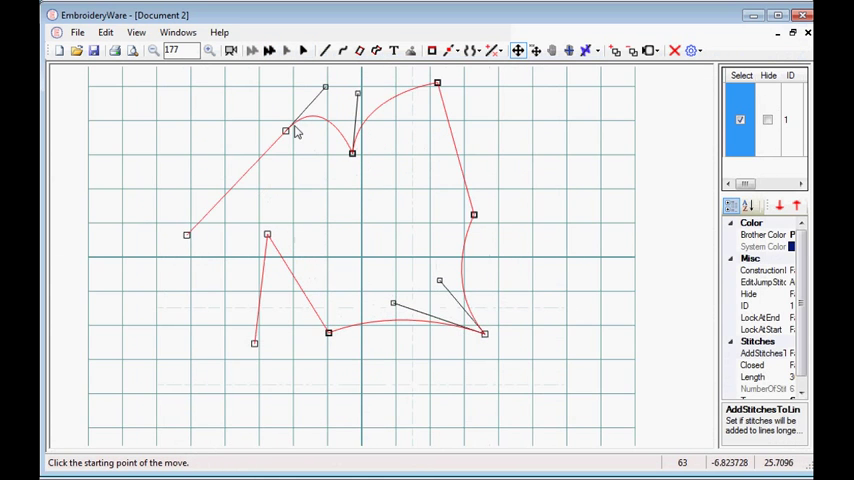
pyautogui.moveTo(344, 208)
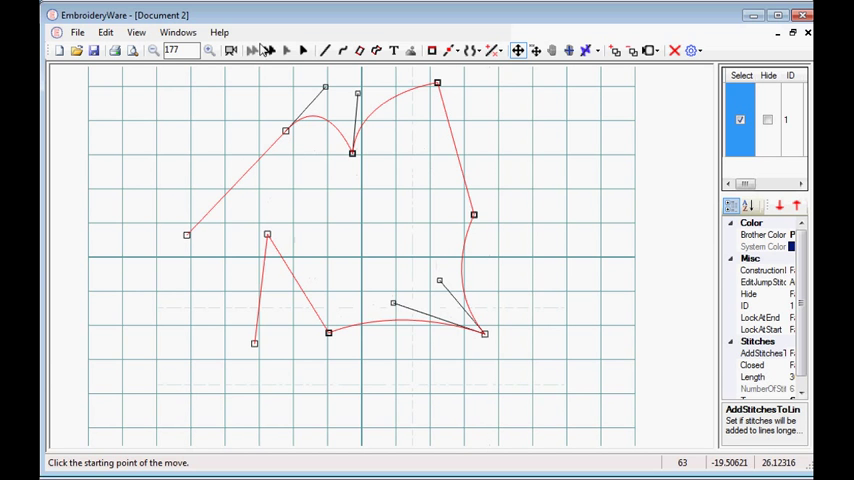
pyautogui.click(448, 50)
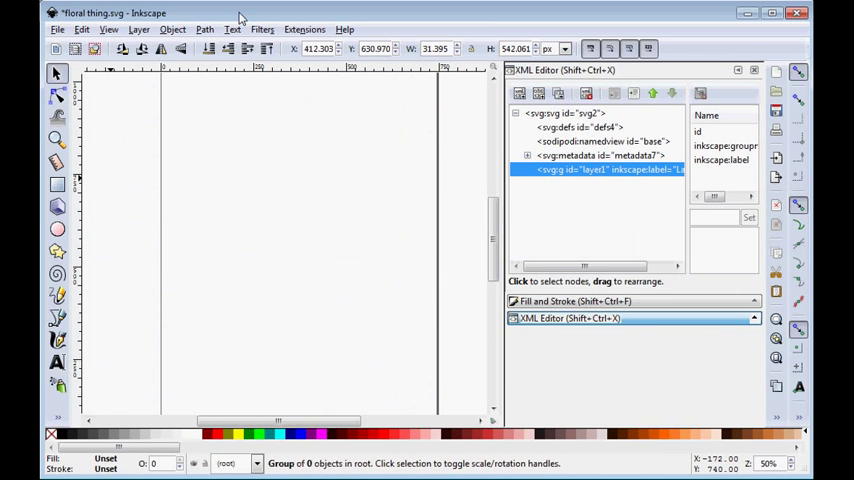
pyautogui.moveTo(100, 296)
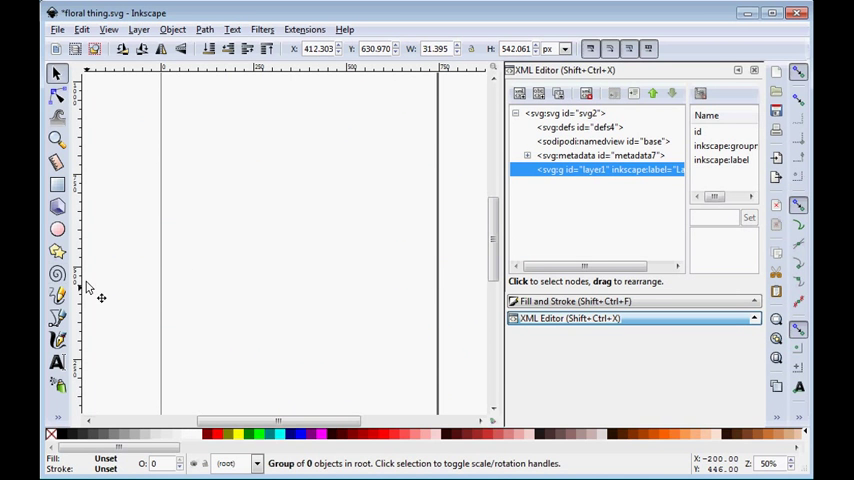
pyautogui.moveTo(470, 204)
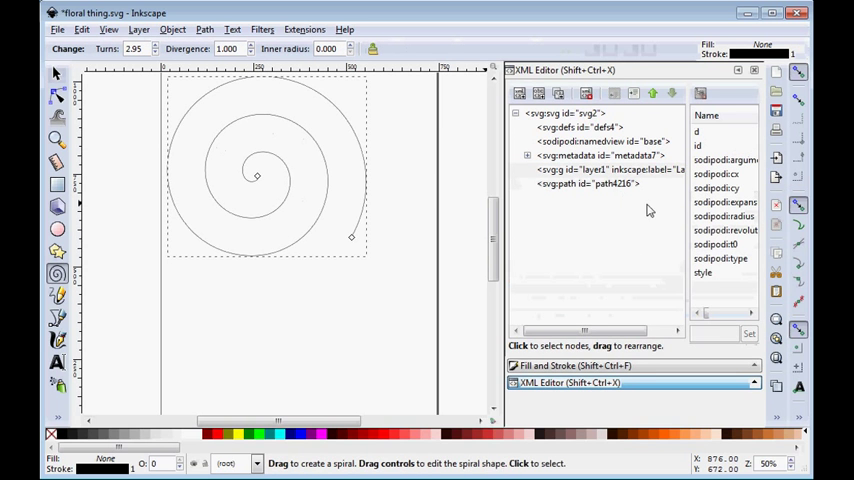
# Reshape the spiral's outer curve and save it over floral thing.svg.
pyautogui.click(604, 184)
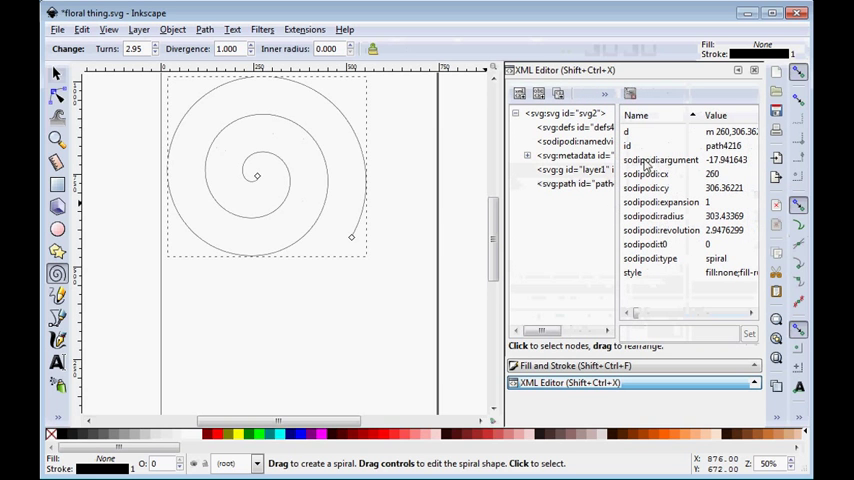
pyautogui.moveTo(384, 212)
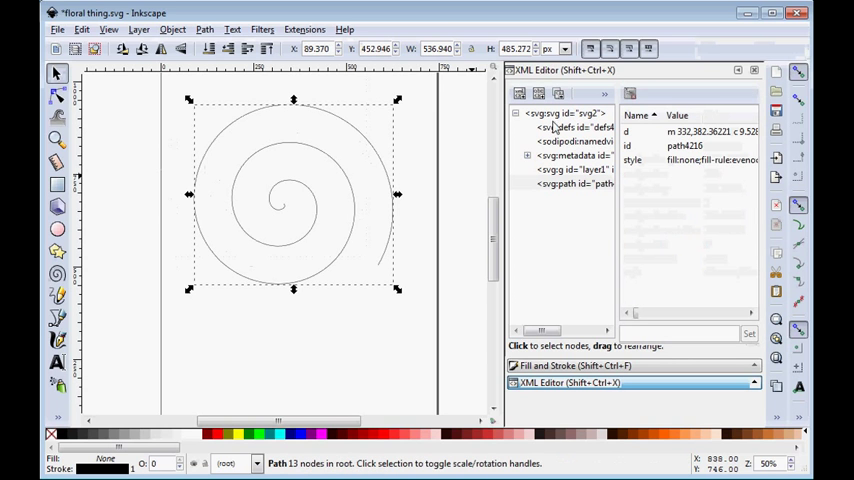
pyautogui.moveTo(680, 222)
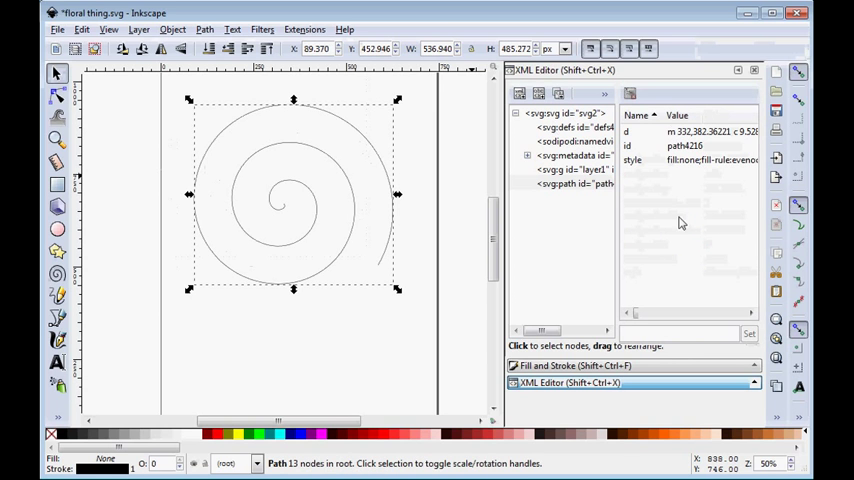
pyautogui.moveTo(378, 238)
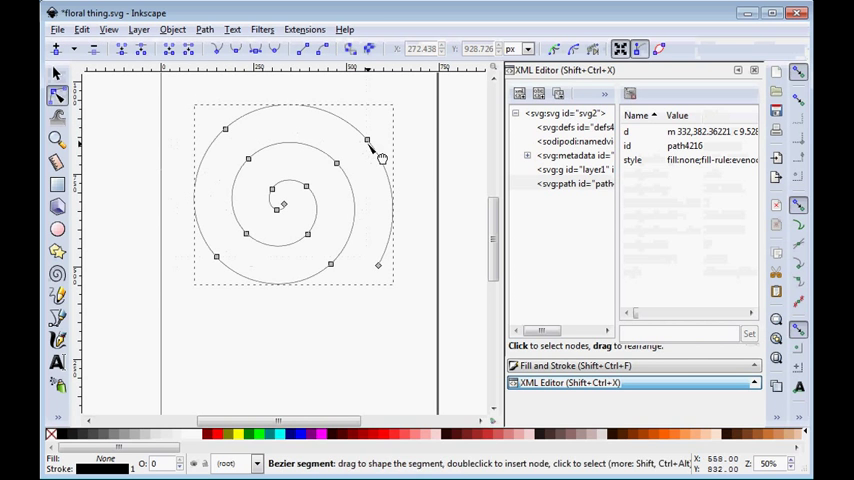
pyautogui.moveTo(370, 150); pyautogui.dragTo(356, 130)
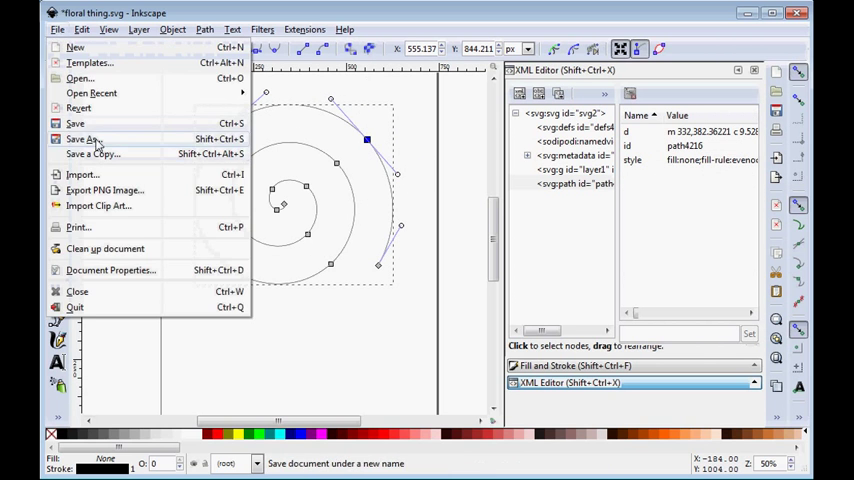
pyautogui.click(76, 140)
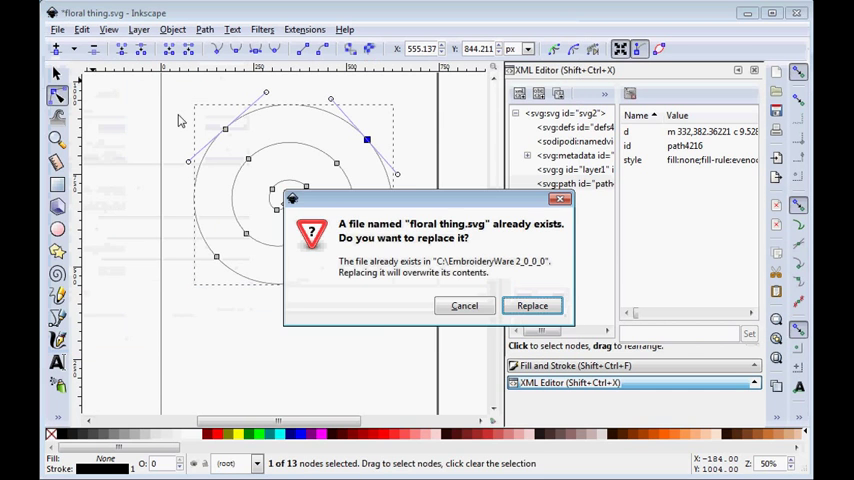
pyautogui.click(532, 304)
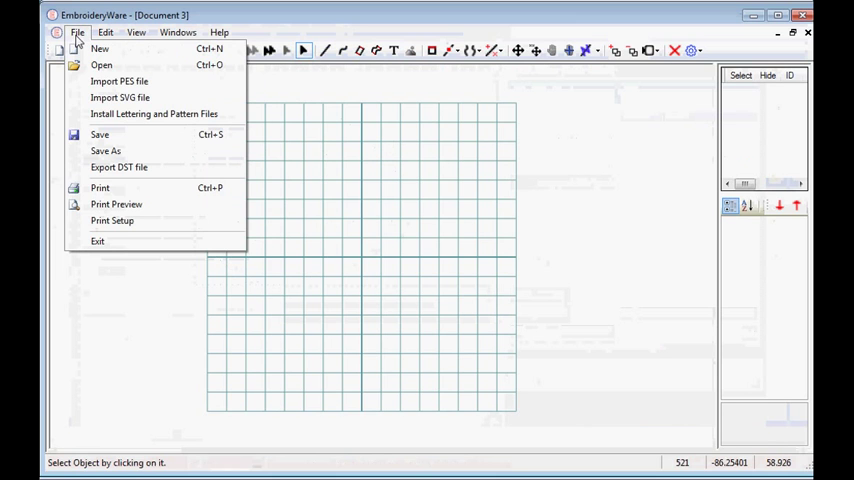
# Import floral thing.svg so the spiral appears as a red stitch path on the grid.
pyautogui.click(130, 96)
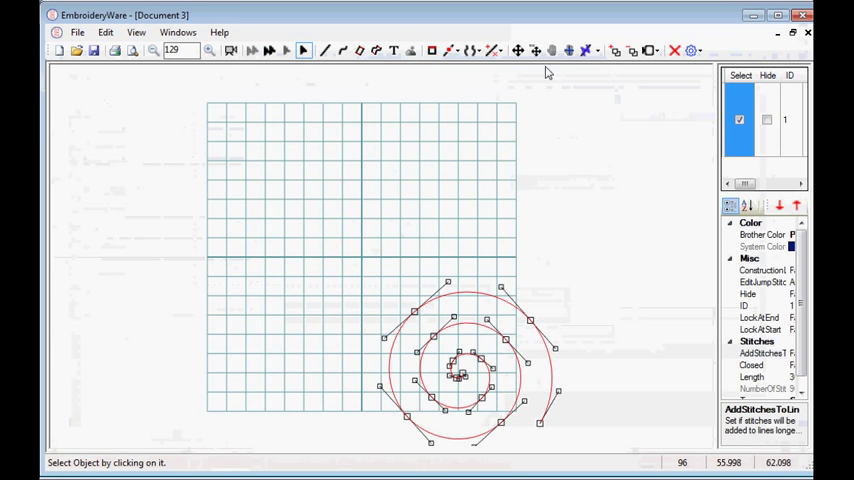
pyautogui.moveTo(586, 80)
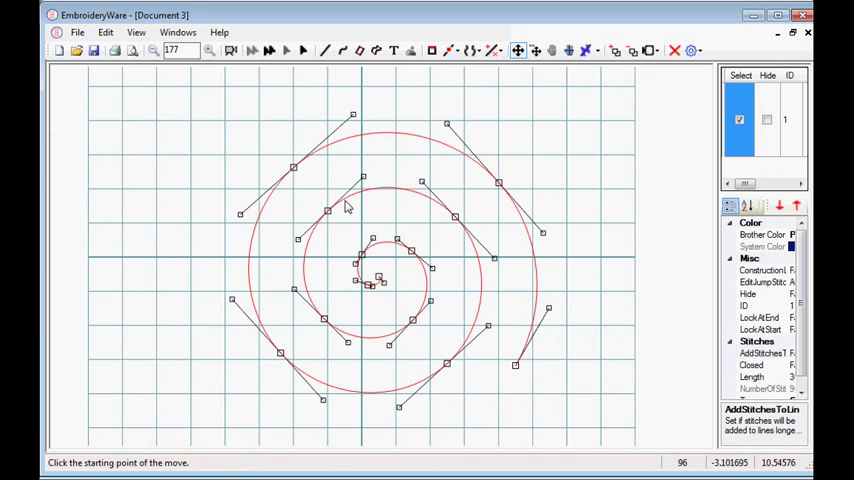
pyautogui.moveTo(470, 222)
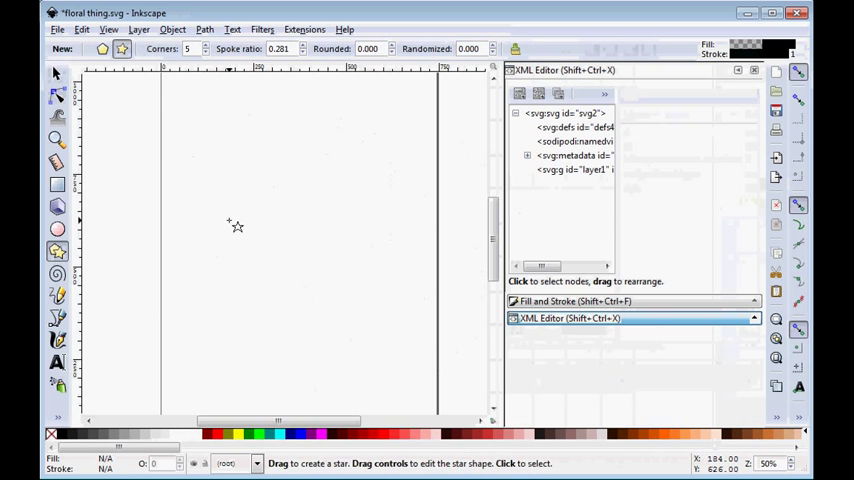
# Draw a five-pointed star and convert it to a 10-node path.
pyautogui.moveTo(228, 224); pyautogui.dragTo(336, 258)
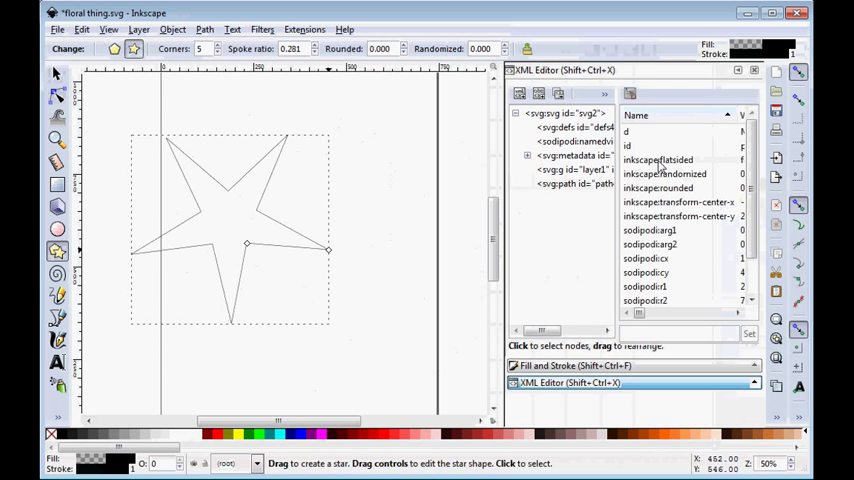
pyautogui.scroll(-3)
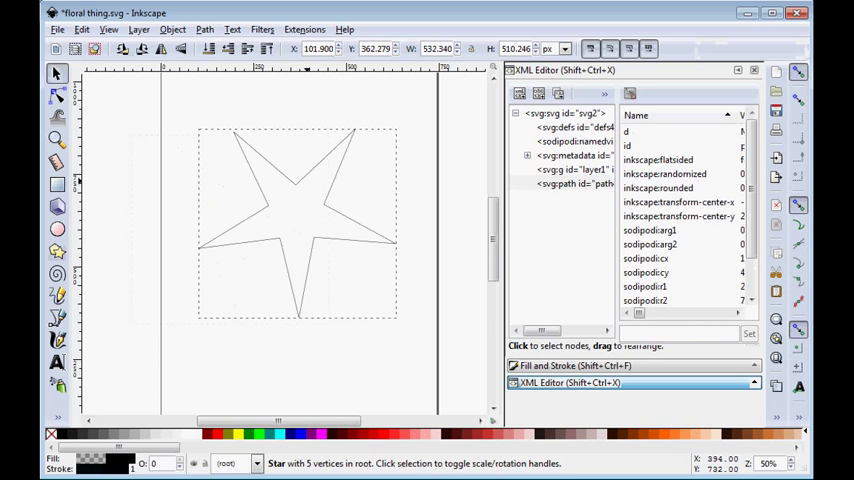
pyautogui.click(296, 212)
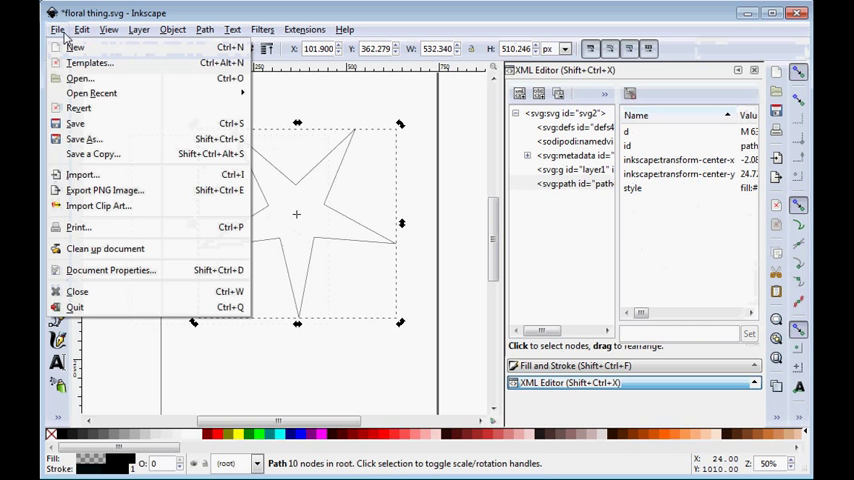
# Save the star drawing as floral thing.svg.
pyautogui.click(84, 138)
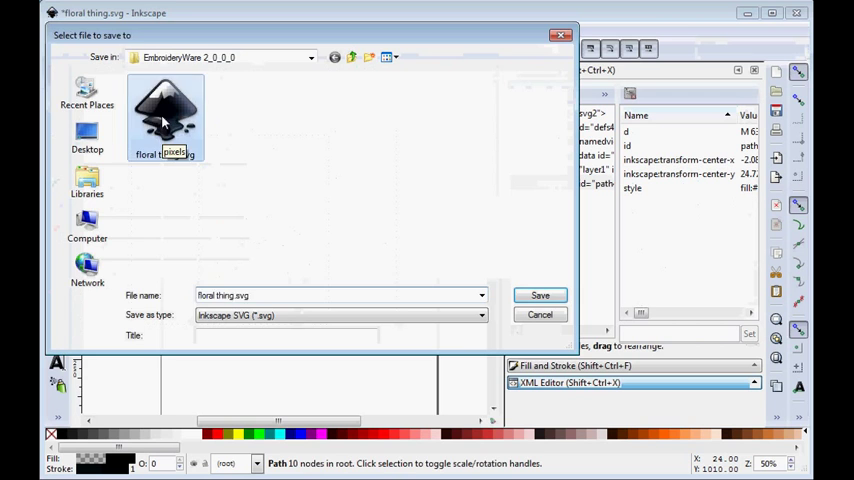
pyautogui.click(540, 294)
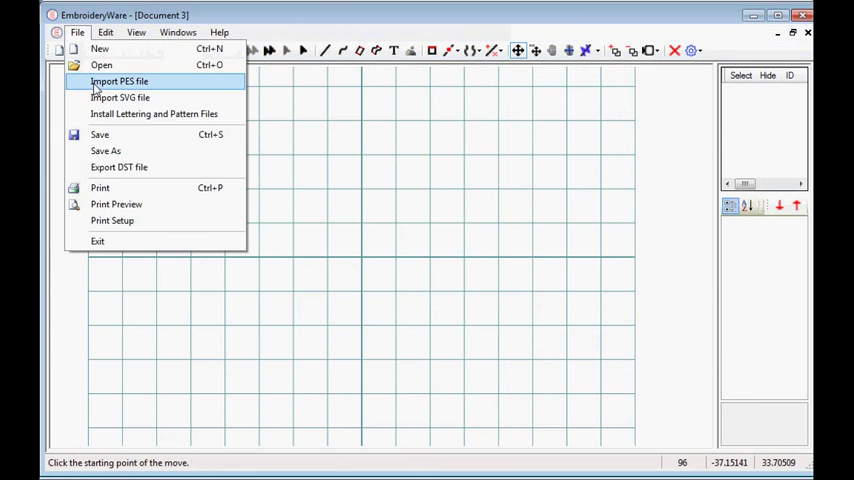
# Import floral thing.svg and select the star stitch outline on the grid.
pyautogui.click(124, 96)
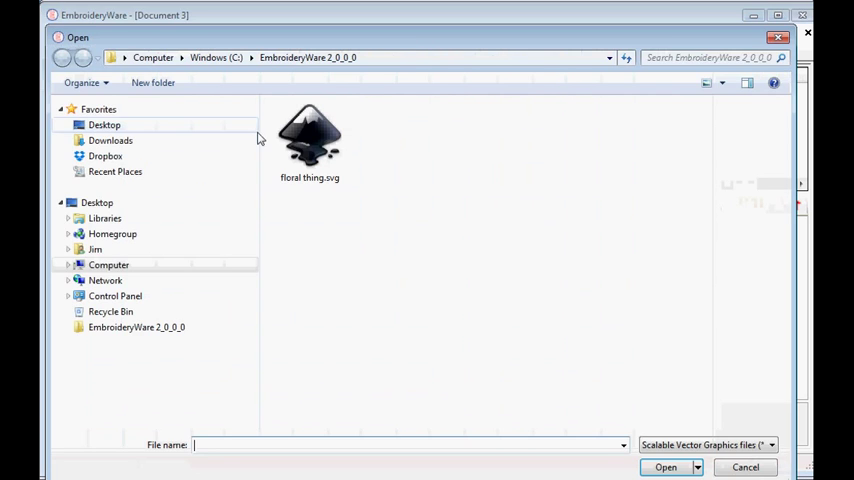
pyautogui.click(668, 468)
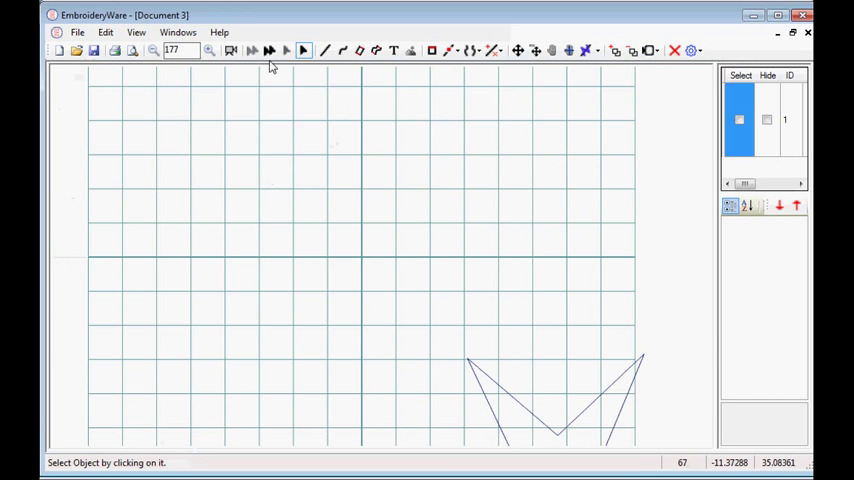
pyautogui.click(516, 50)
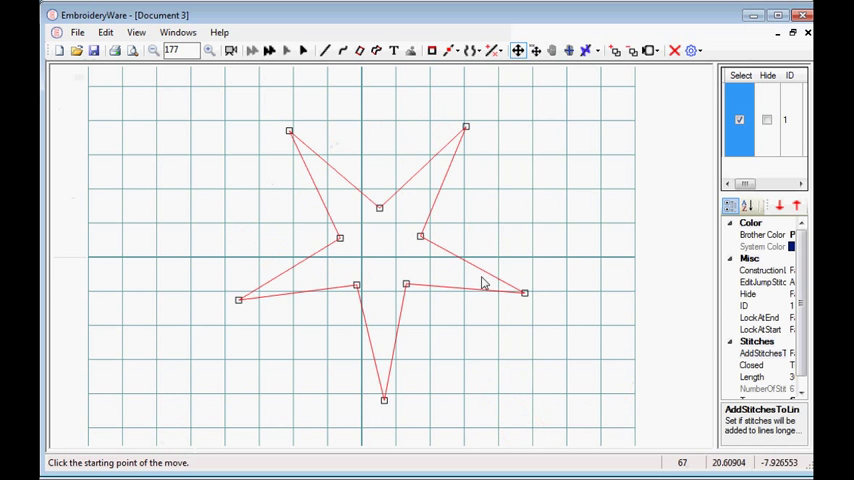
pyautogui.moveTo(376, 170)
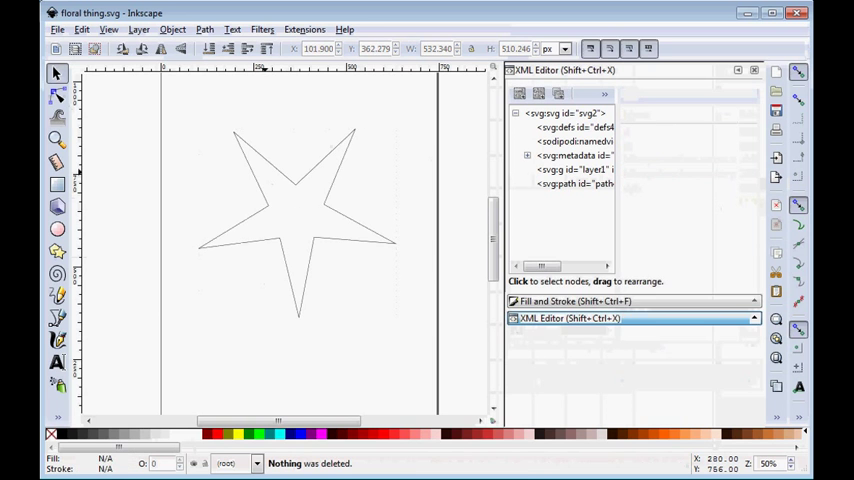
# Delete the star, draw a calligraphy brush stroke and convert it to a path.
pyautogui.click(572, 184)
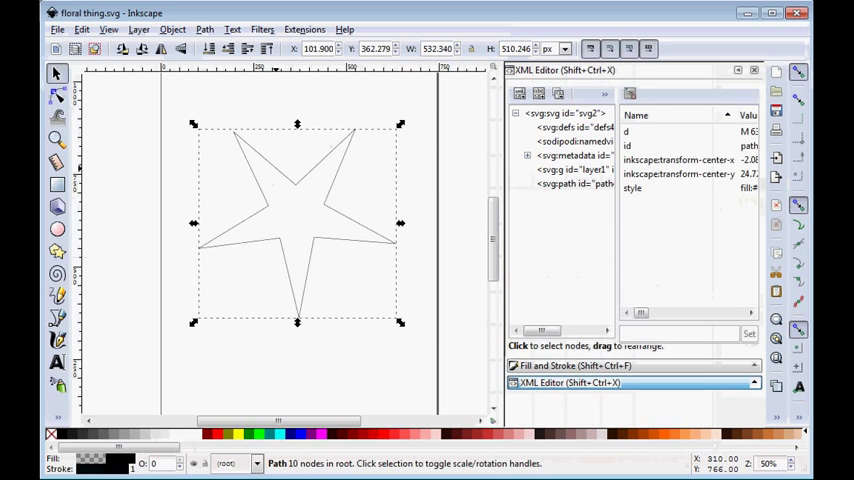
pyautogui.press('Delete')
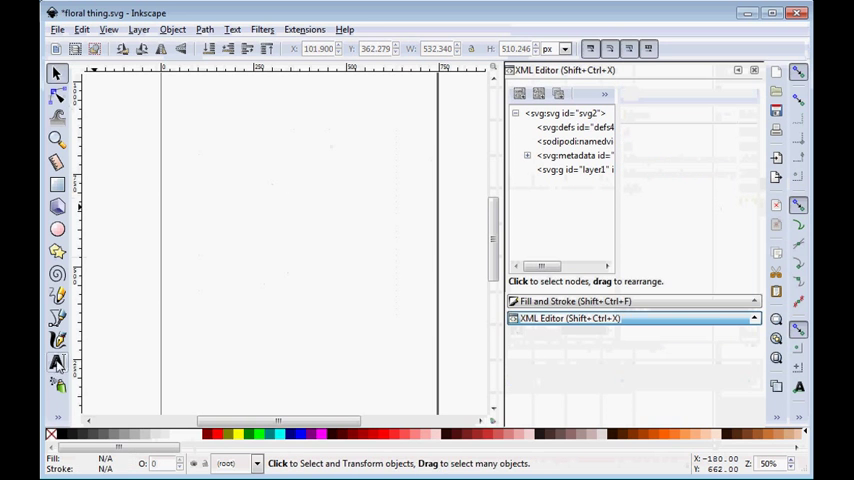
pyautogui.click(54, 366)
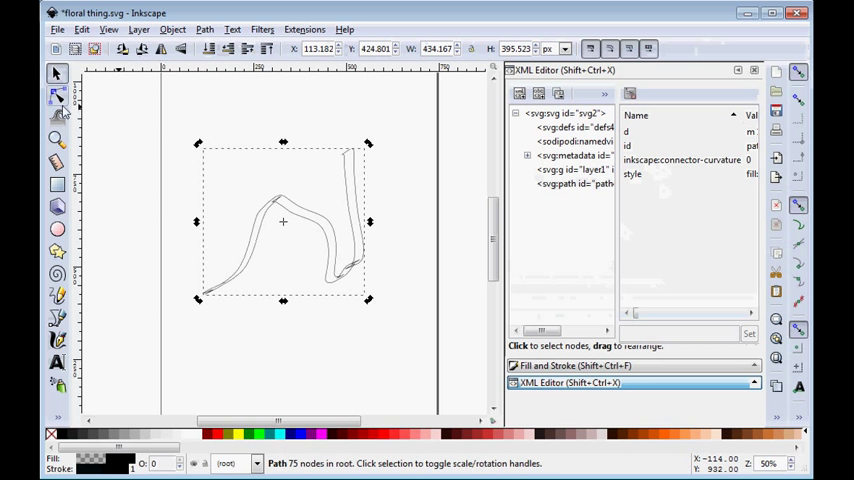
pyautogui.click(56, 100)
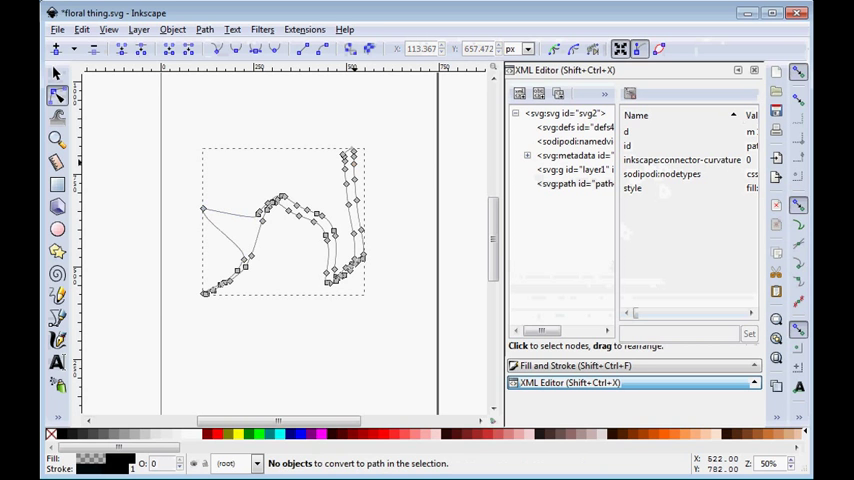
# Save the brush stroke over floral thing.svg, confirming the overwrite.
pyautogui.click(48, 28)
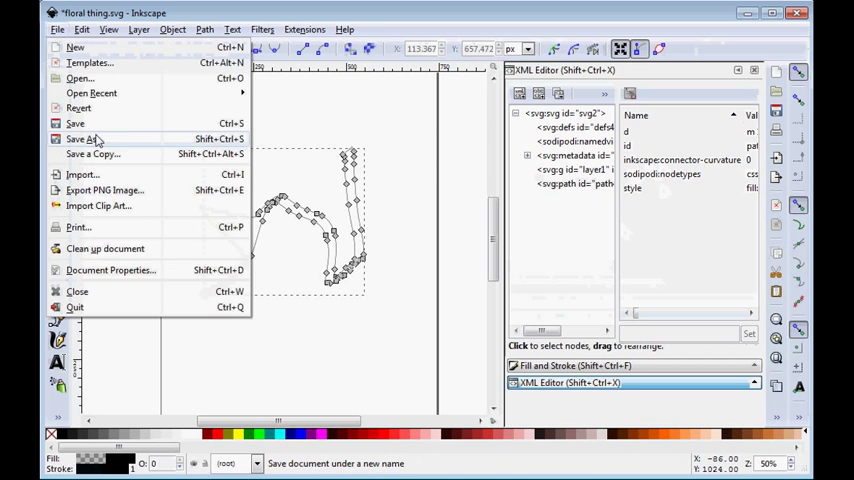
pyautogui.click(76, 138)
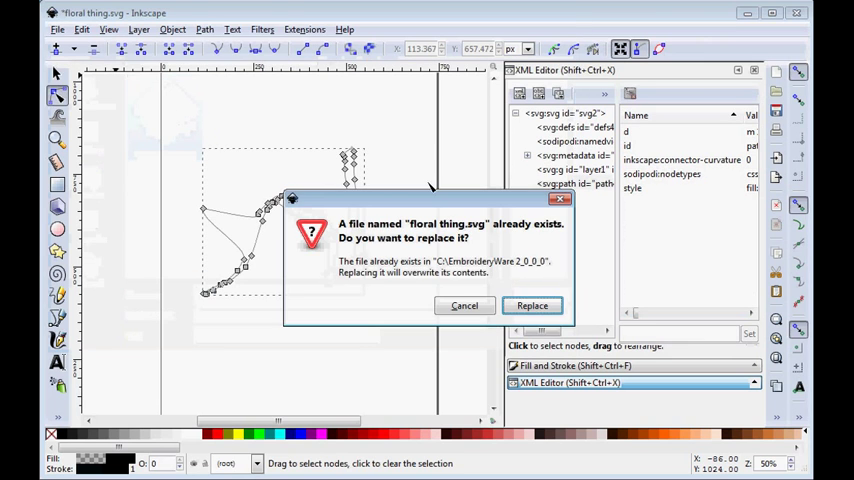
pyautogui.click(532, 304)
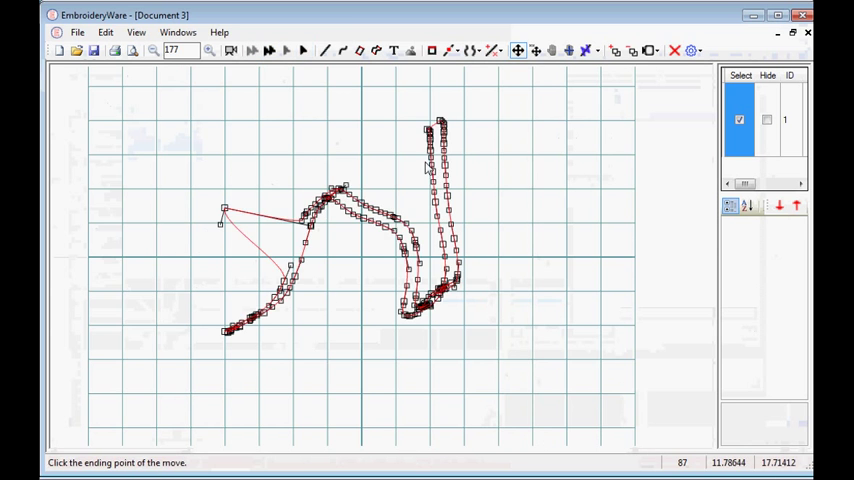
# Select the imported brush stroke, then deselect it to view its plain outline.
pyautogui.click(250, 50)
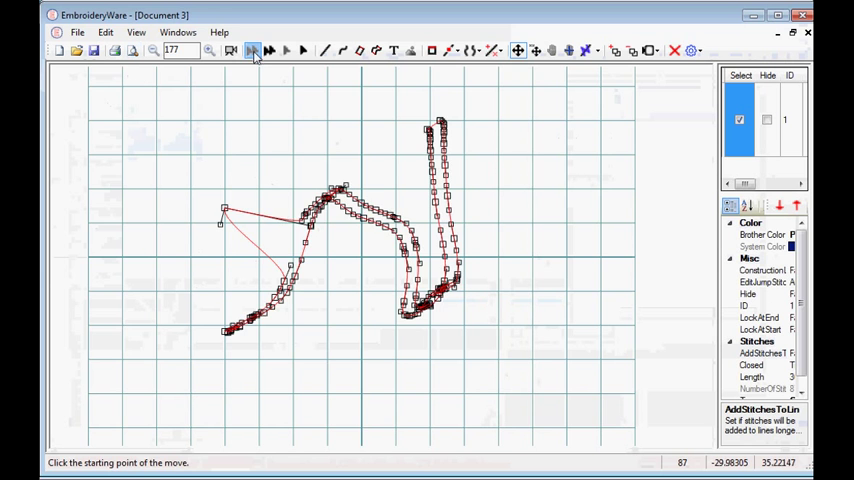
pyautogui.click(298, 50)
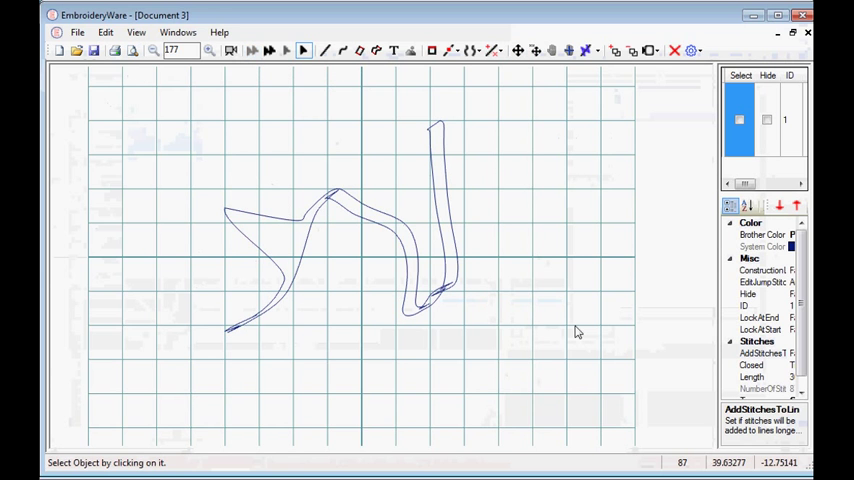